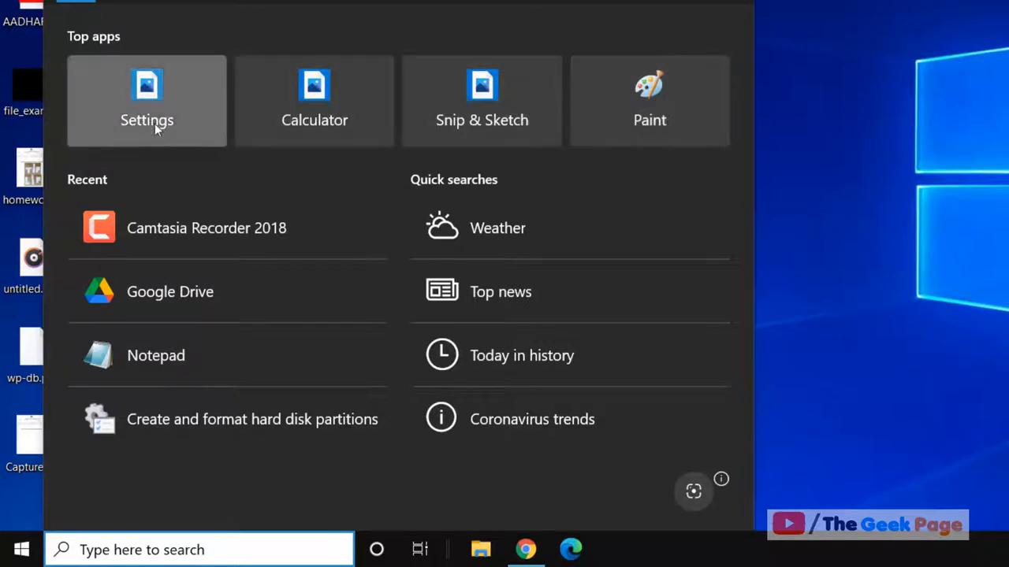
mouse_move(483, 101)
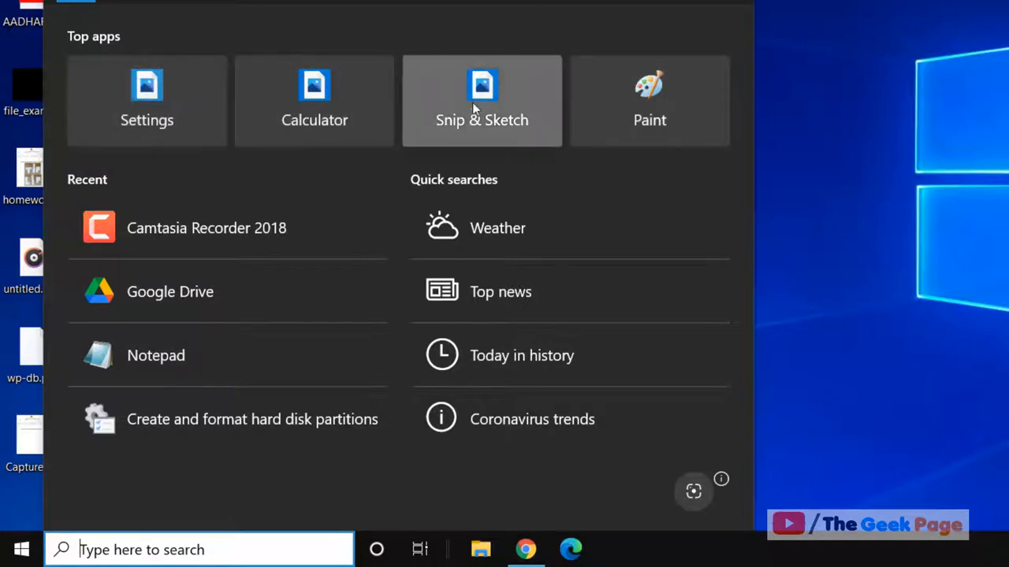
mouse_move(586, 122)
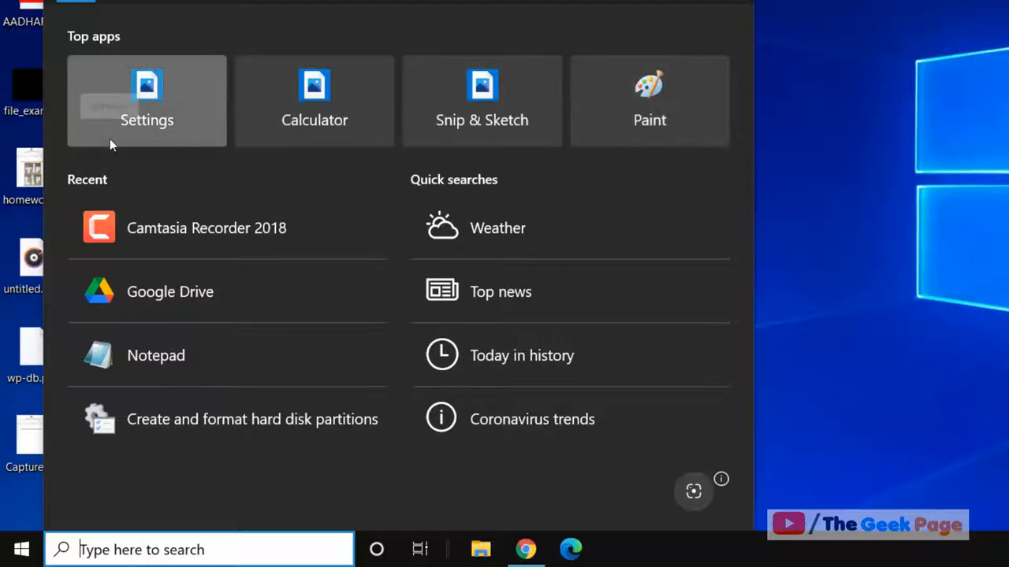
mouse_move(967, 156)
type("google d")
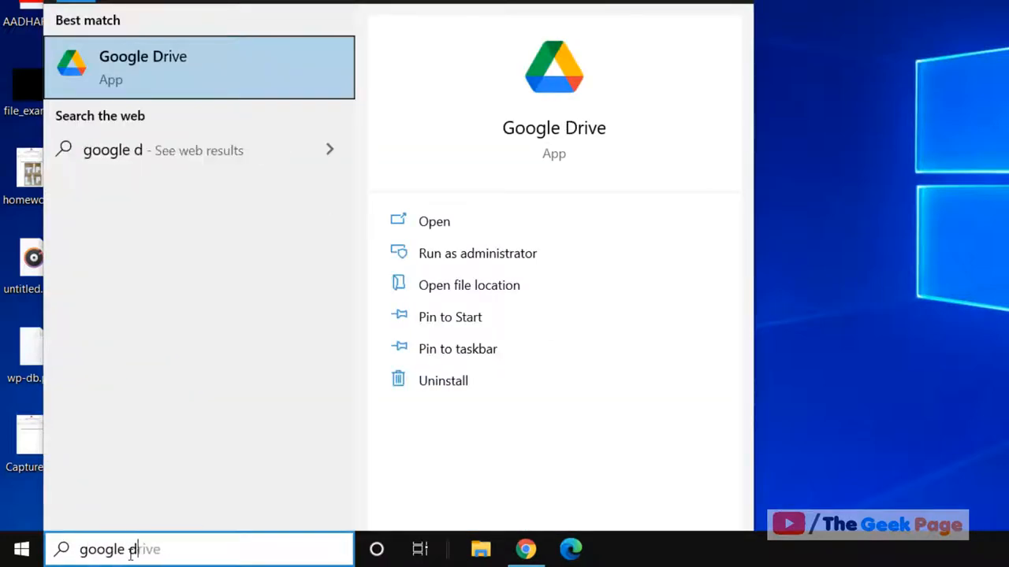
Search for 'google drive' in Start and find it listed as the best match
type("rive")
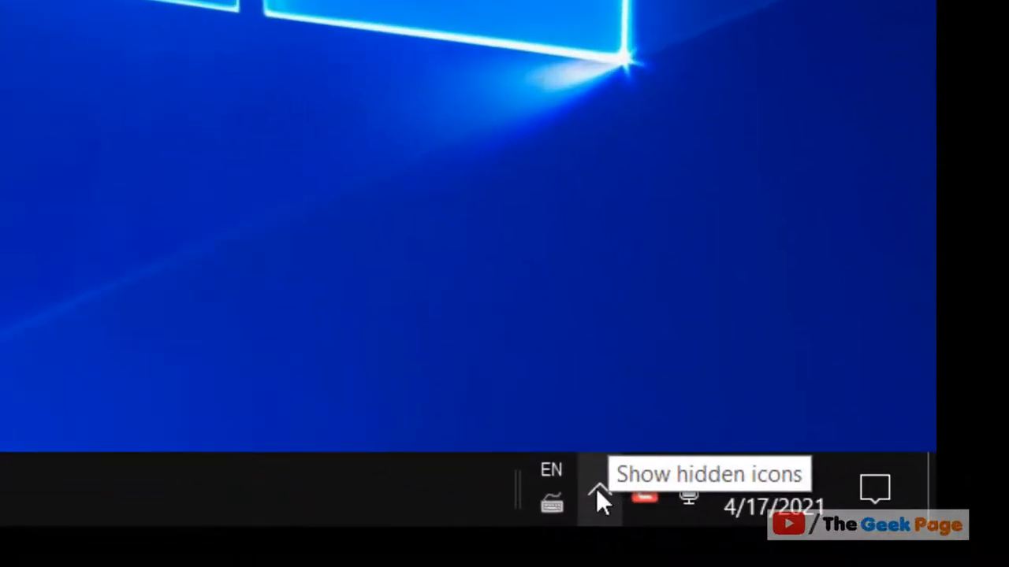
From the tray's Google Drive panel, open the Drive (G:) folder showing My Drive in File Explorer
left_click(599, 492)
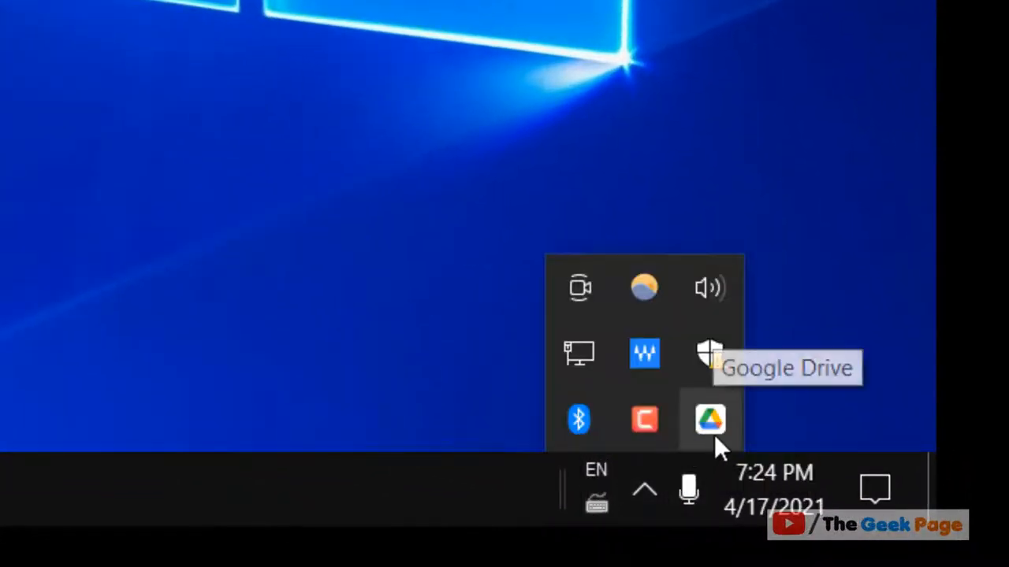
left_click(709, 419)
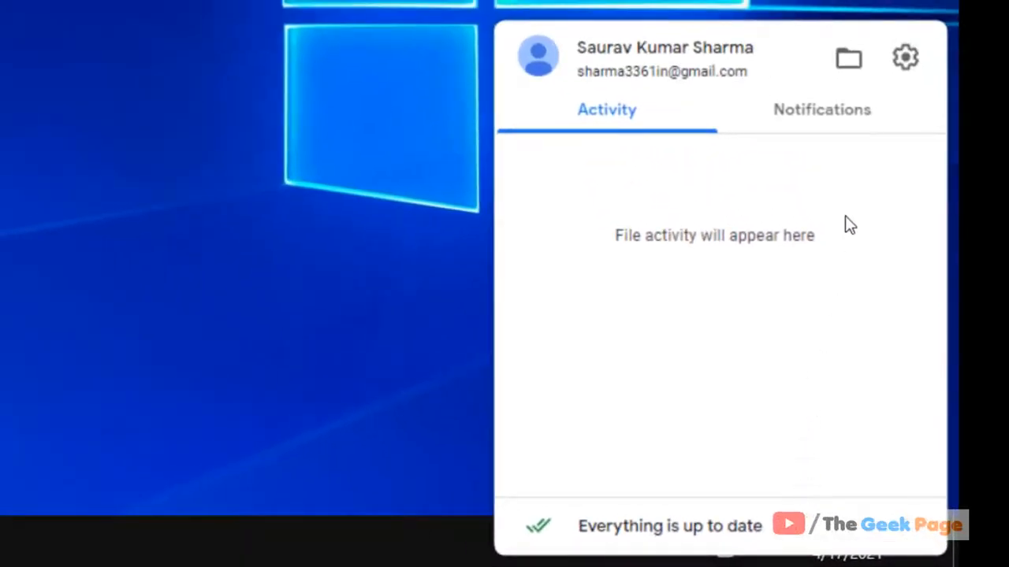
left_click(905, 57)
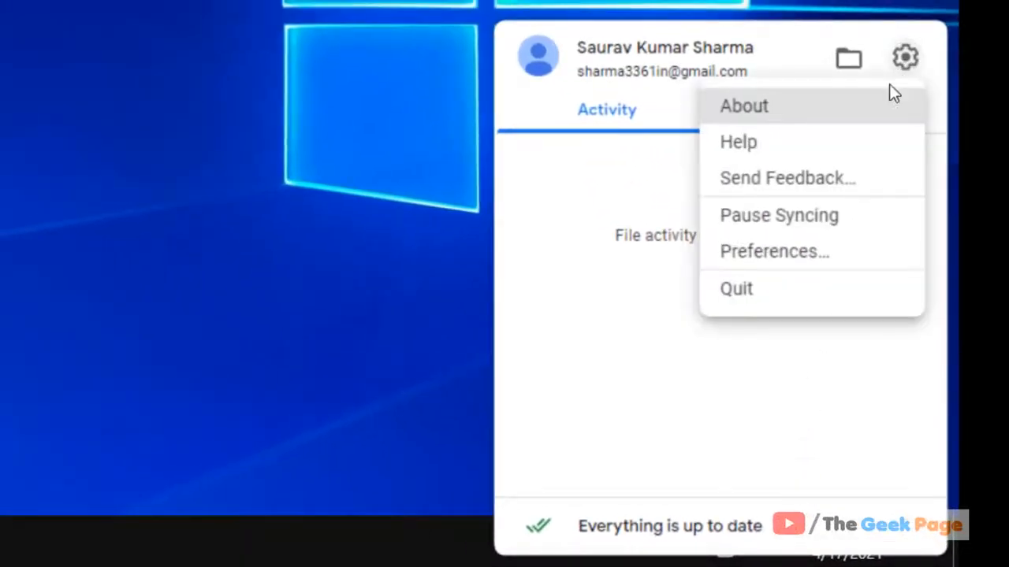
left_click(779, 214)
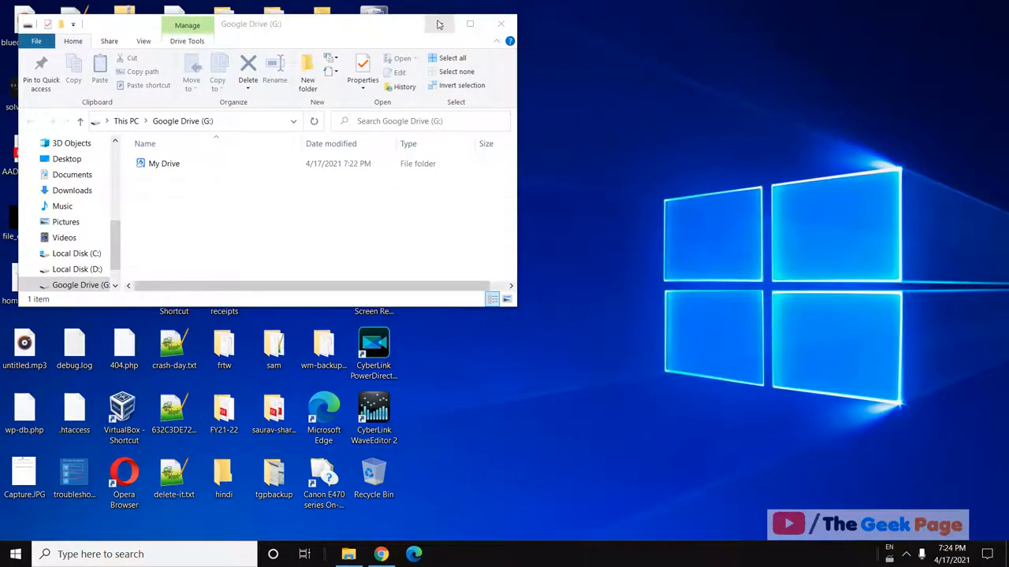
In Settings > System > Display, set text/app scaling to 100% (Recommended)
left_click(14, 554)
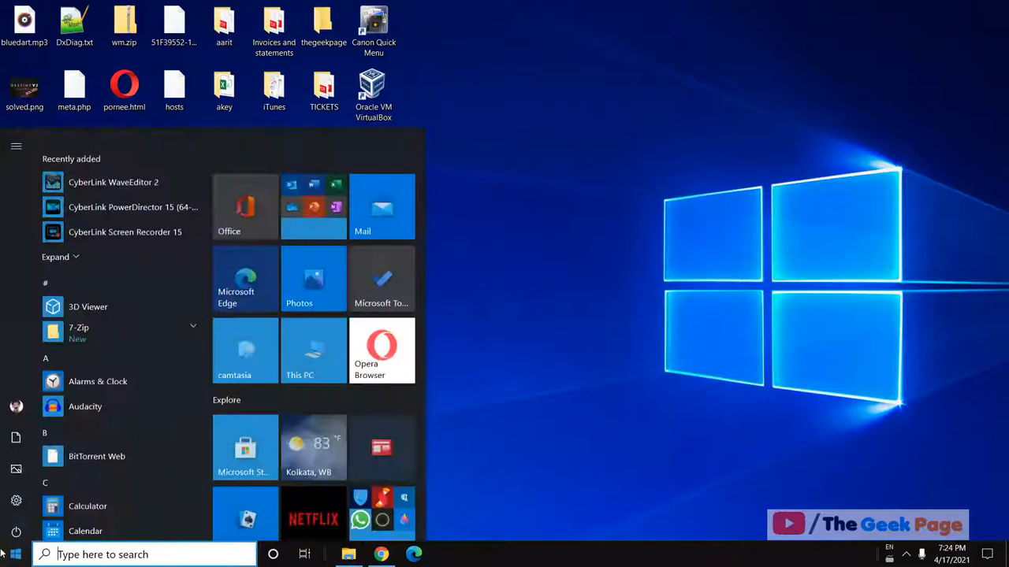
left_click(15, 501)
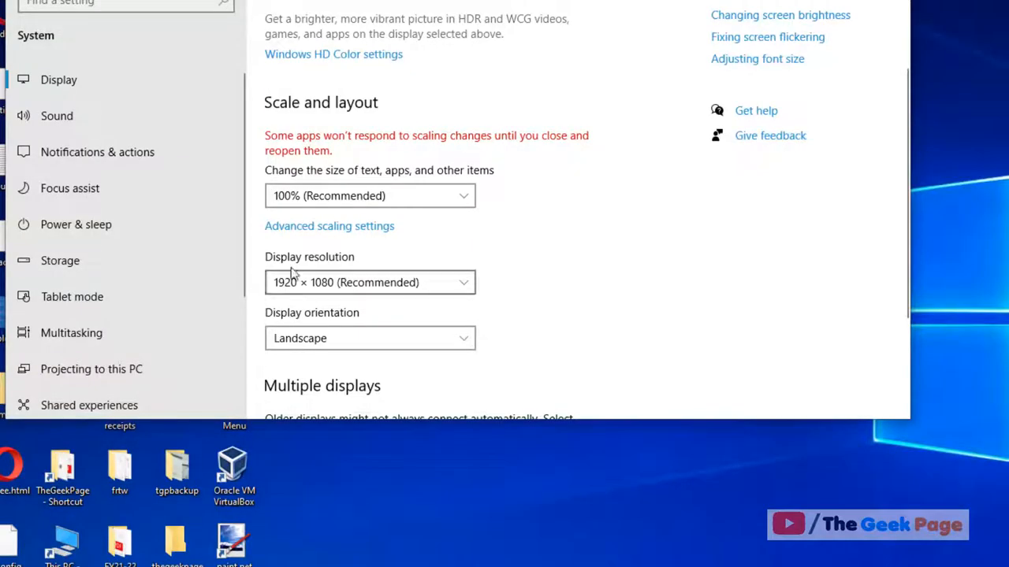
left_click(369, 196)
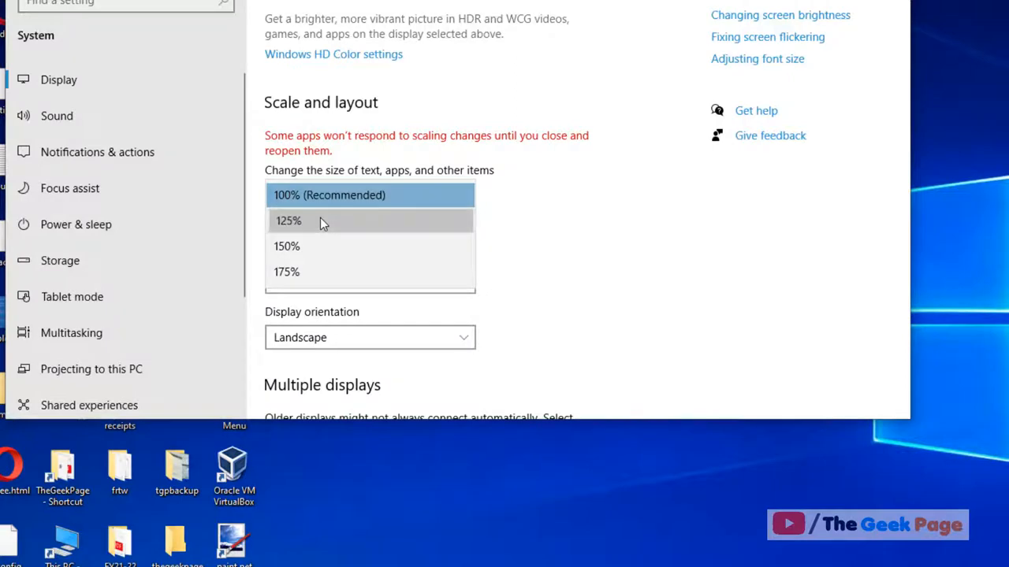
left_click(286, 221)
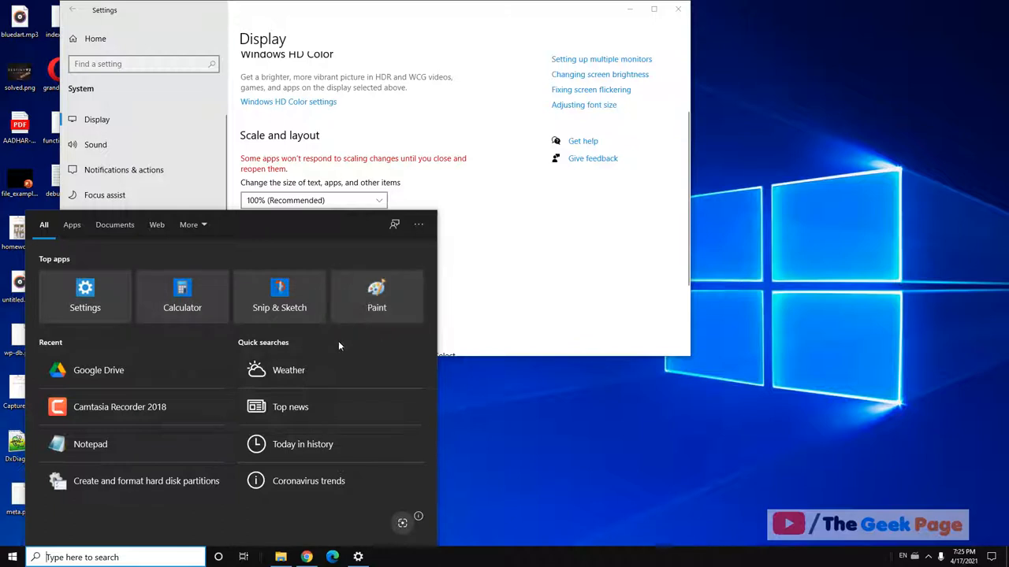
Recheck the scaling list stays at 100% with 1920×1080 resolution and close Settings
left_click(523, 307)
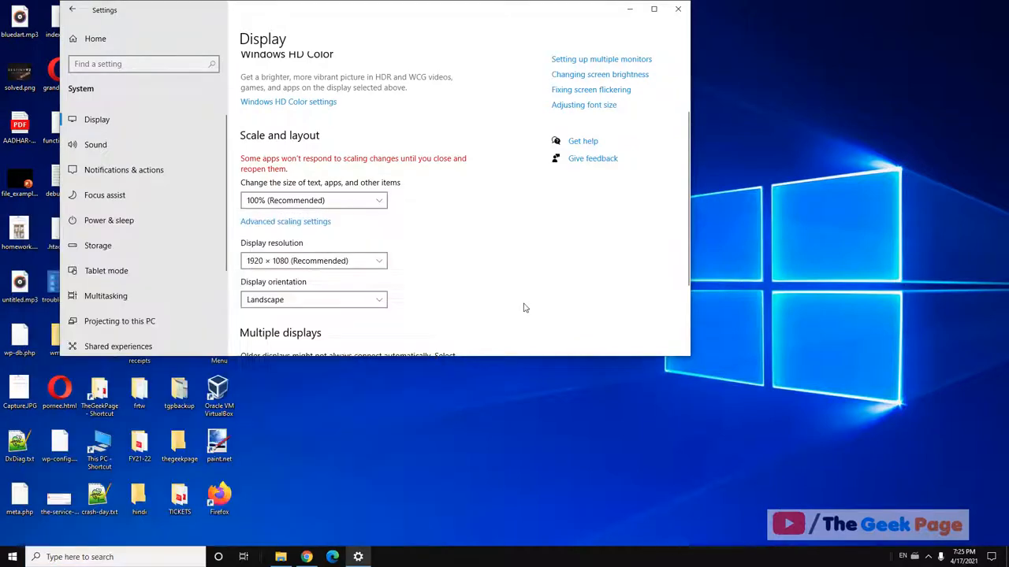
mouse_move(678, 9)
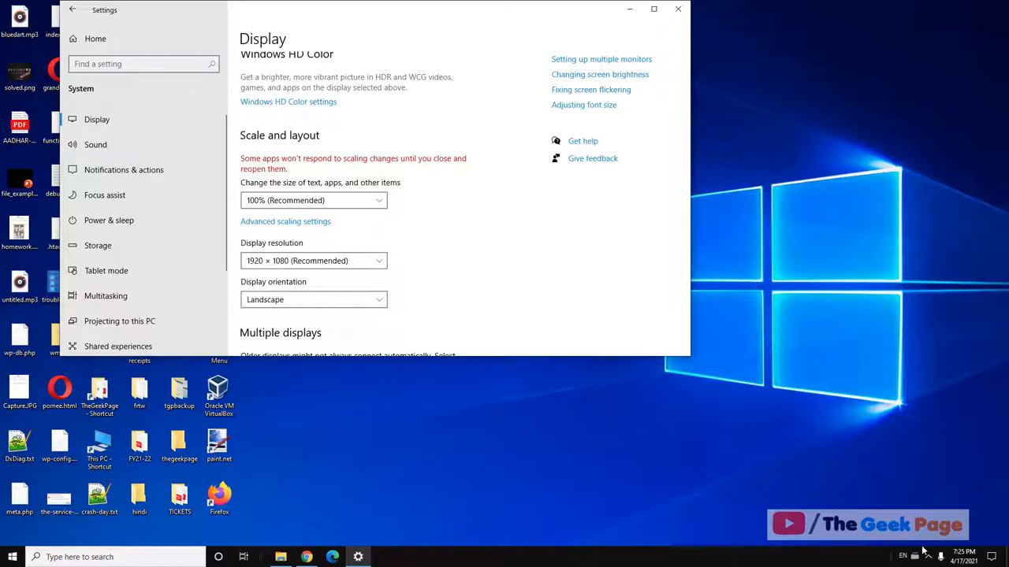
mouse_move(305, 252)
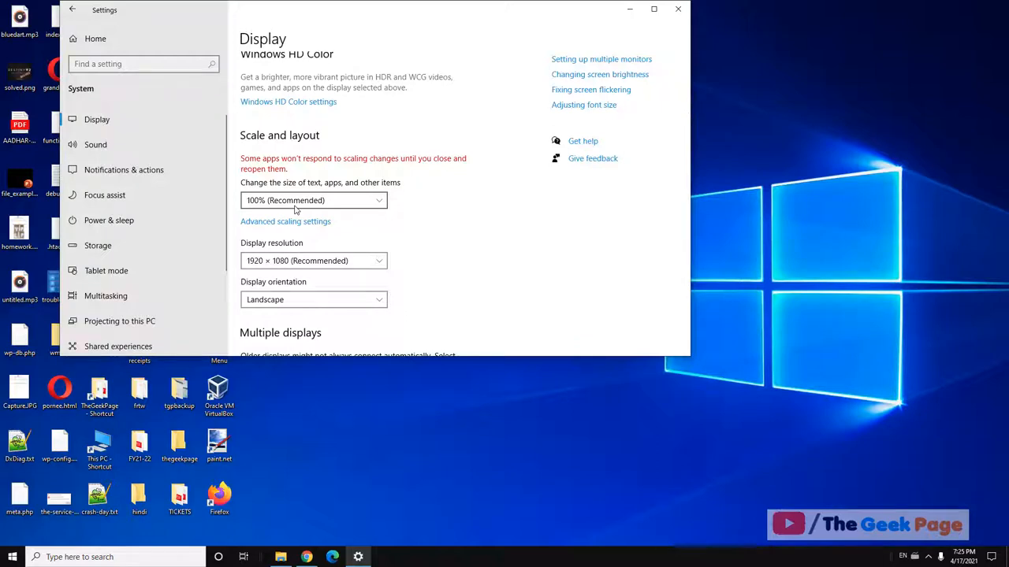
left_click(314, 201)
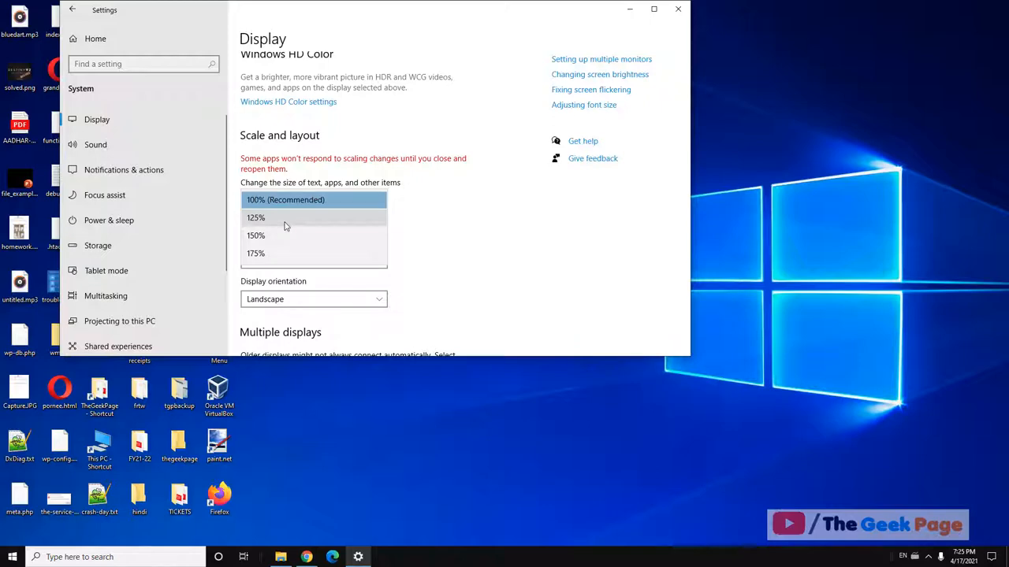
left_click(285, 199)
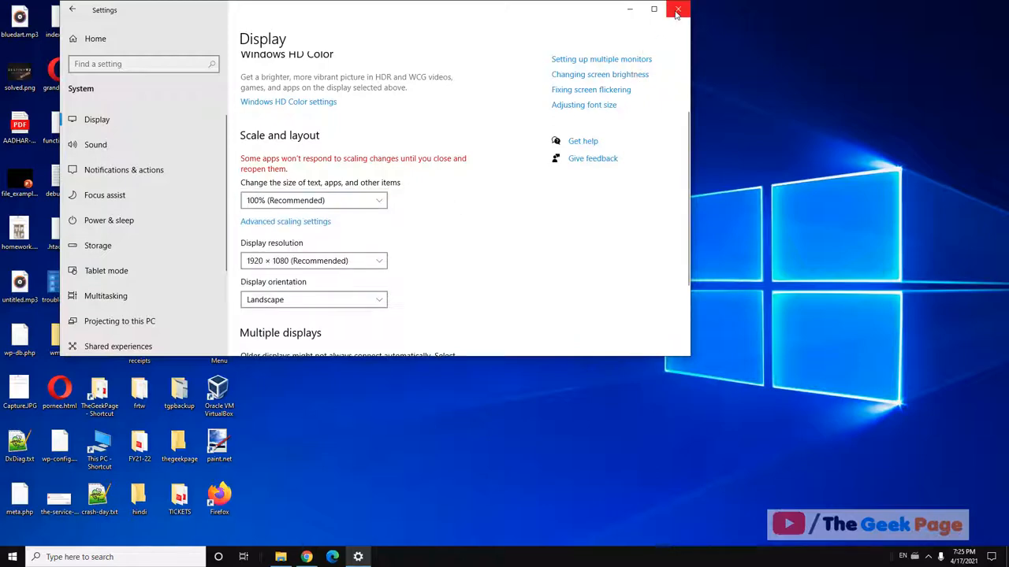
Search 'sysdm.cpl' and open System Properties on its Advanced tab
left_click(678, 9)
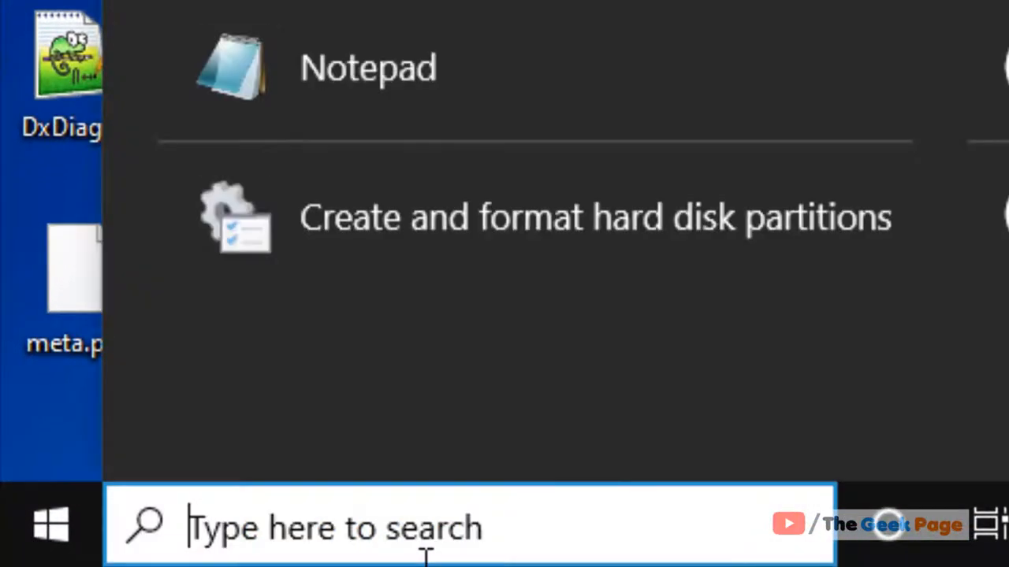
type("sysd")
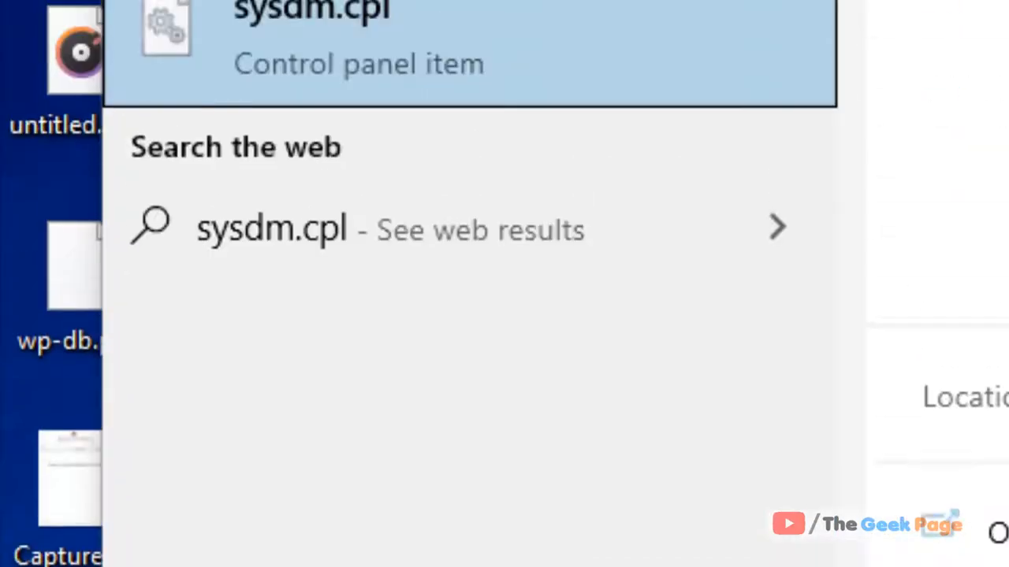
right_click(312, 189)
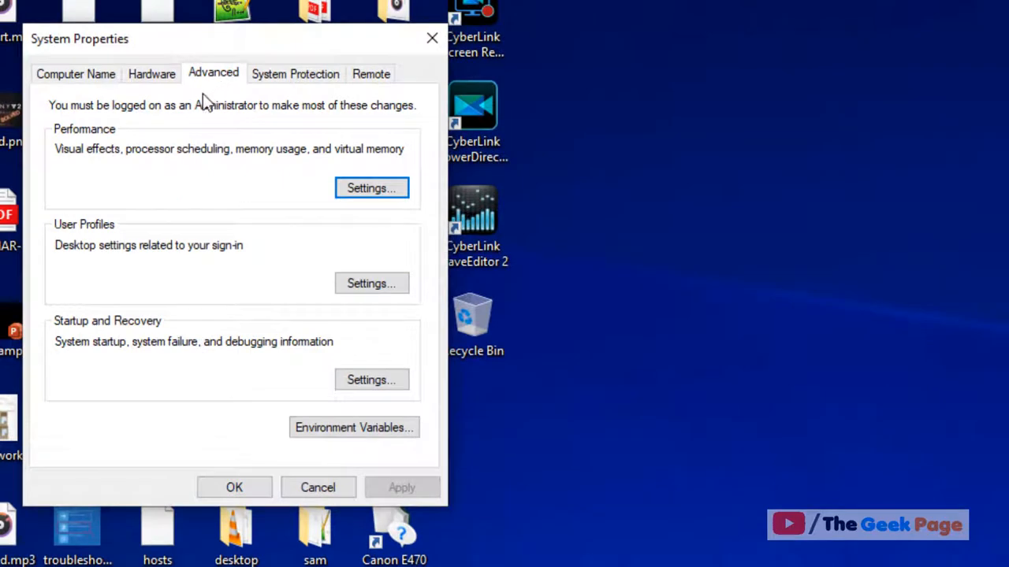
mouse_move(101, 142)
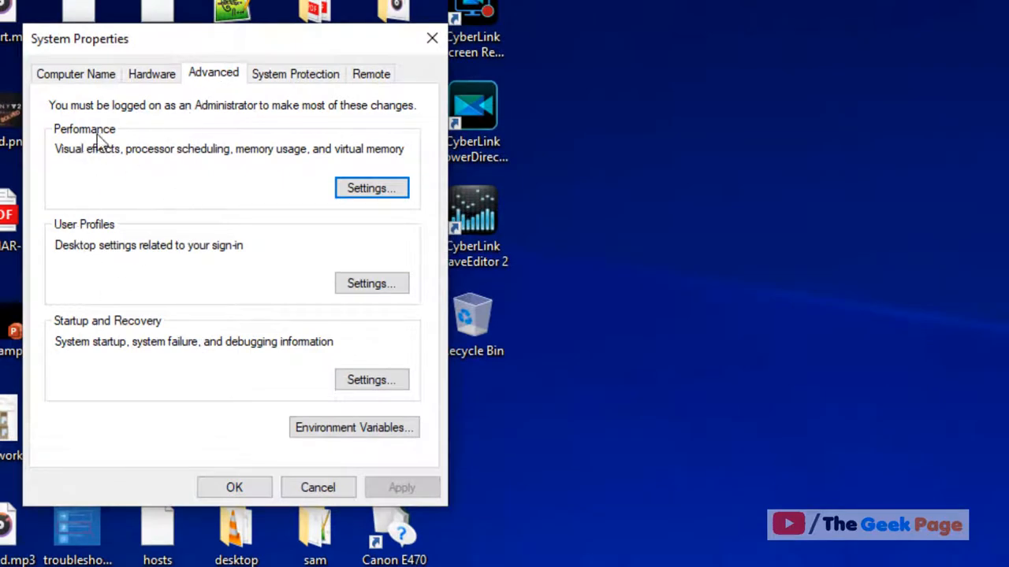
Enable 'Save taskbar thumbnail previews' in Performance Options, apply it and close all dialogs
left_click(370, 187)
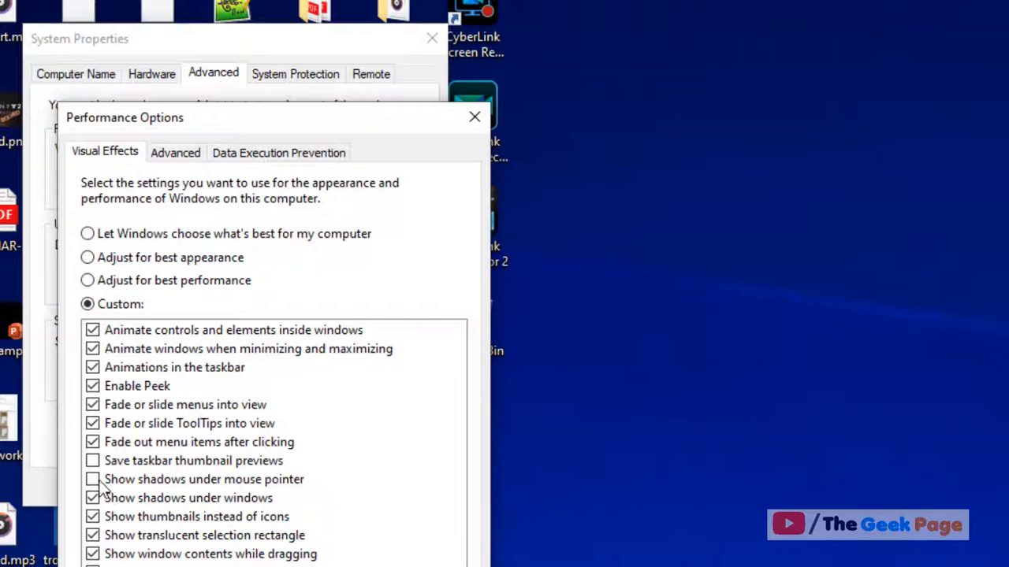
left_click(92, 460)
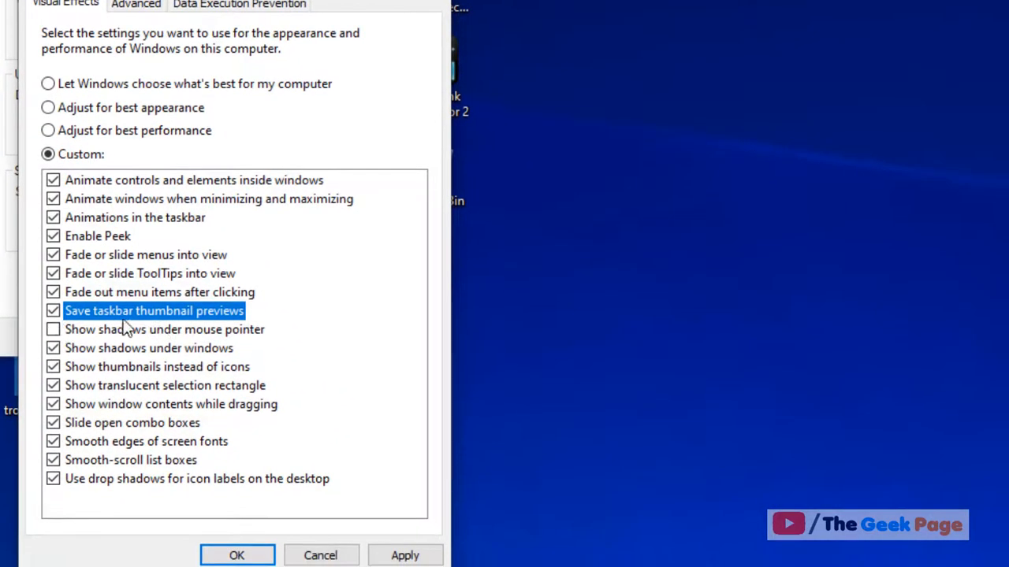
left_click(403, 555)
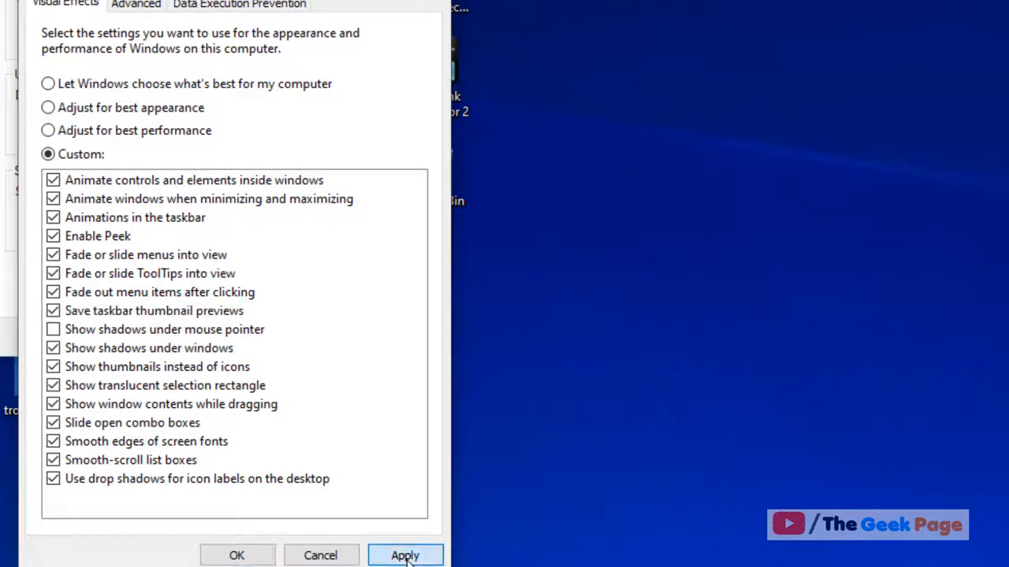
left_click(404, 554)
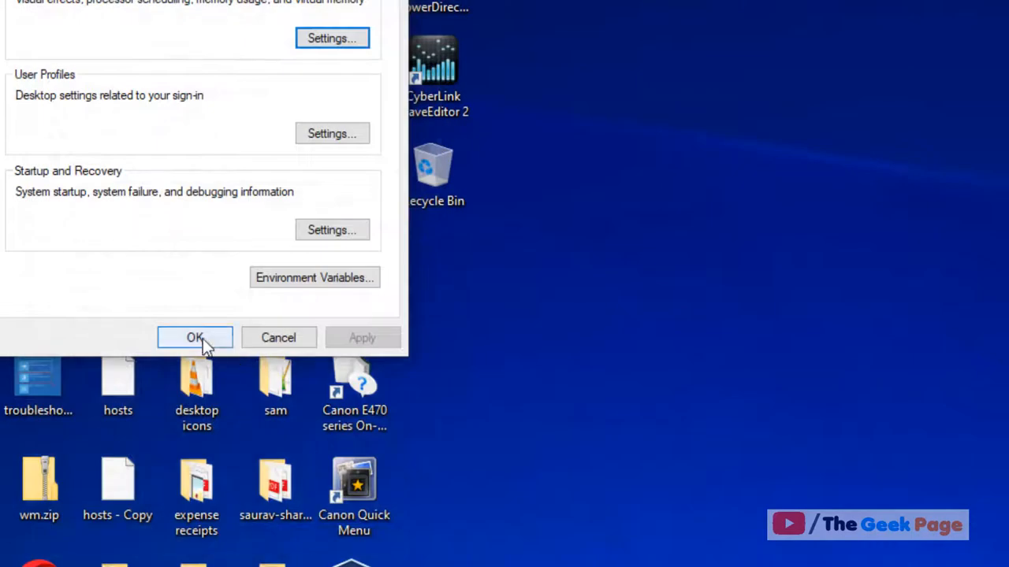
left_click(195, 338)
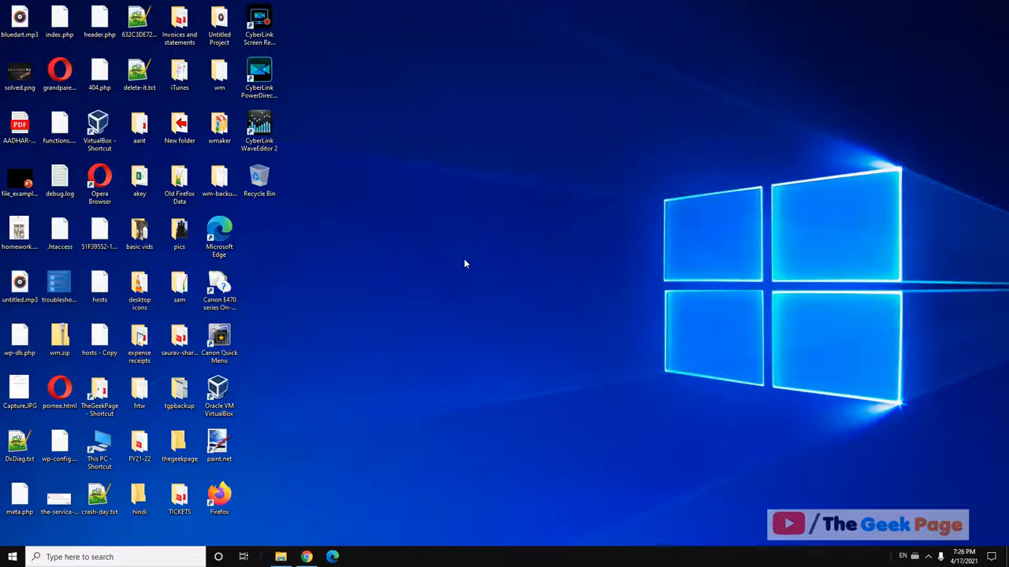
mouse_move(3, 529)
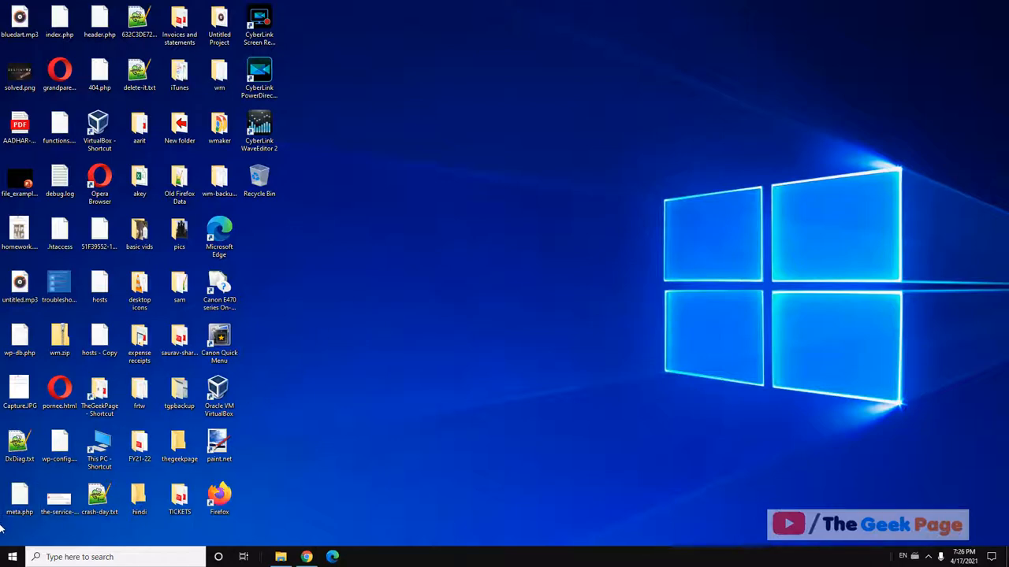
mouse_move(640, 379)
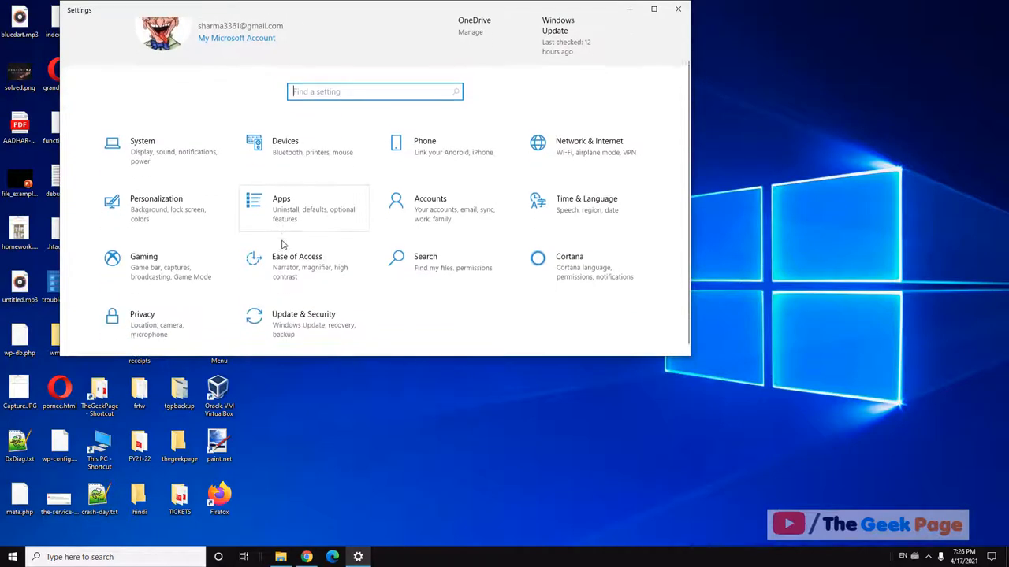
left_click(142, 150)
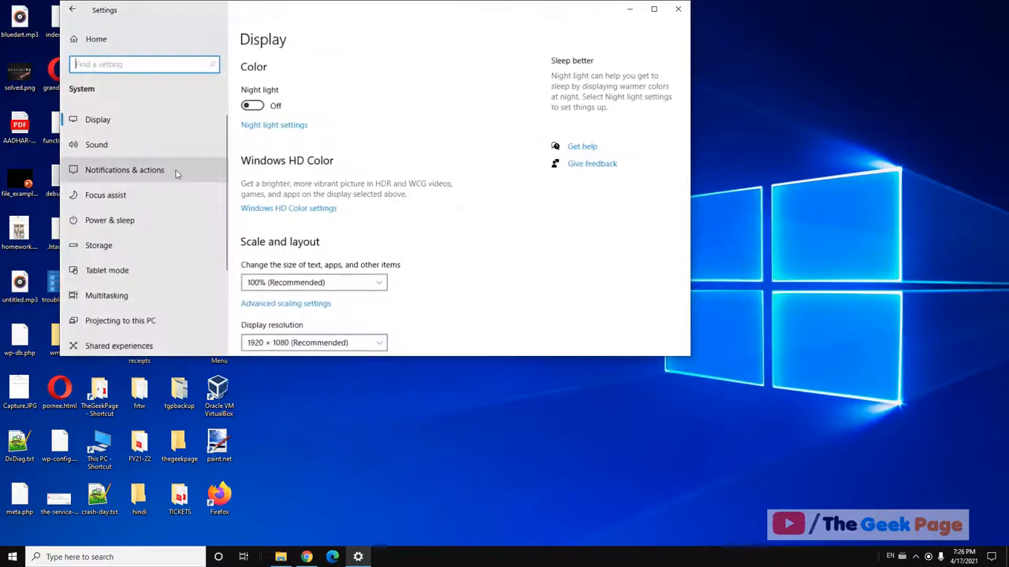
left_click(313, 282)
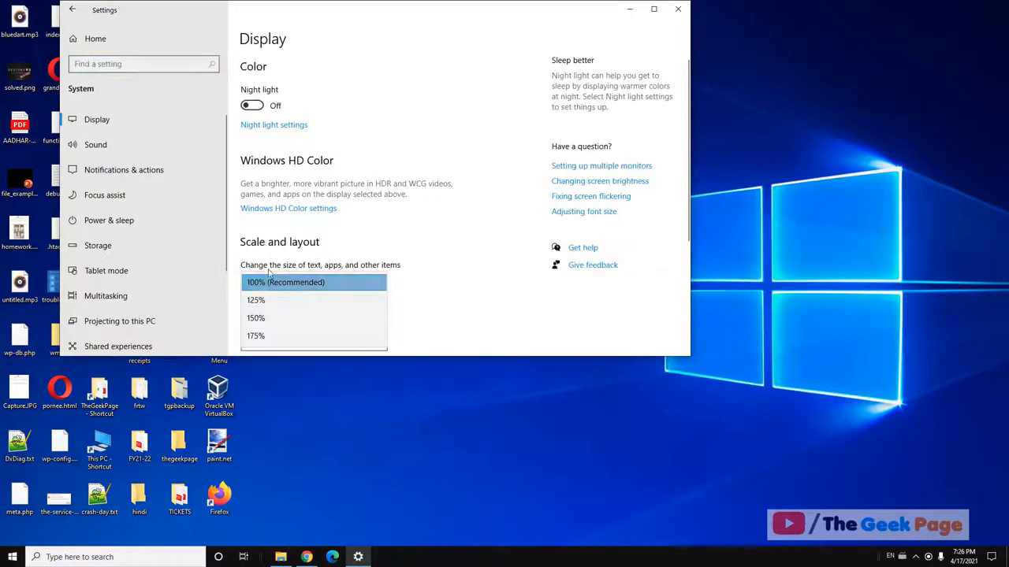
left_click(255, 299)
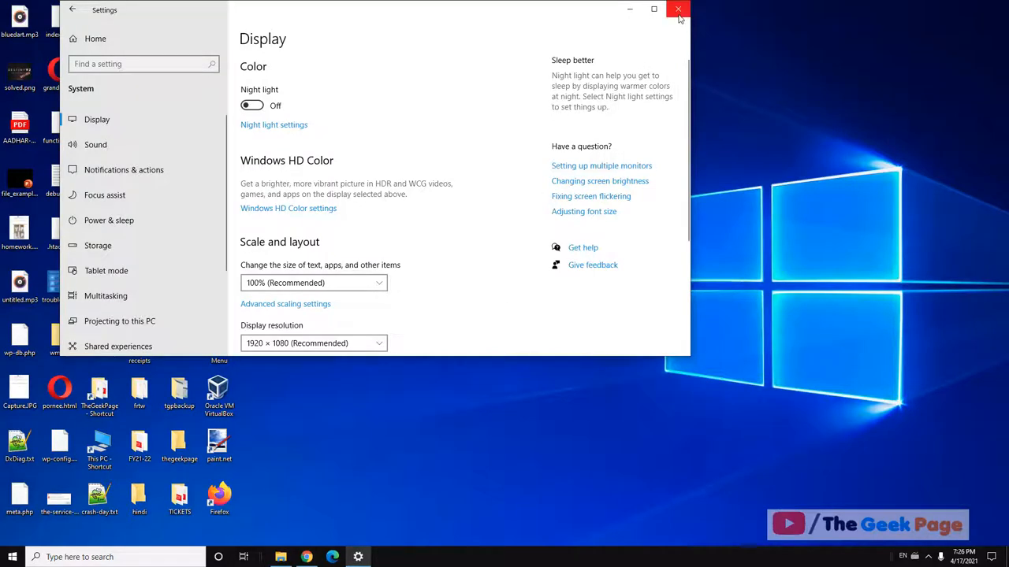
left_click(678, 9)
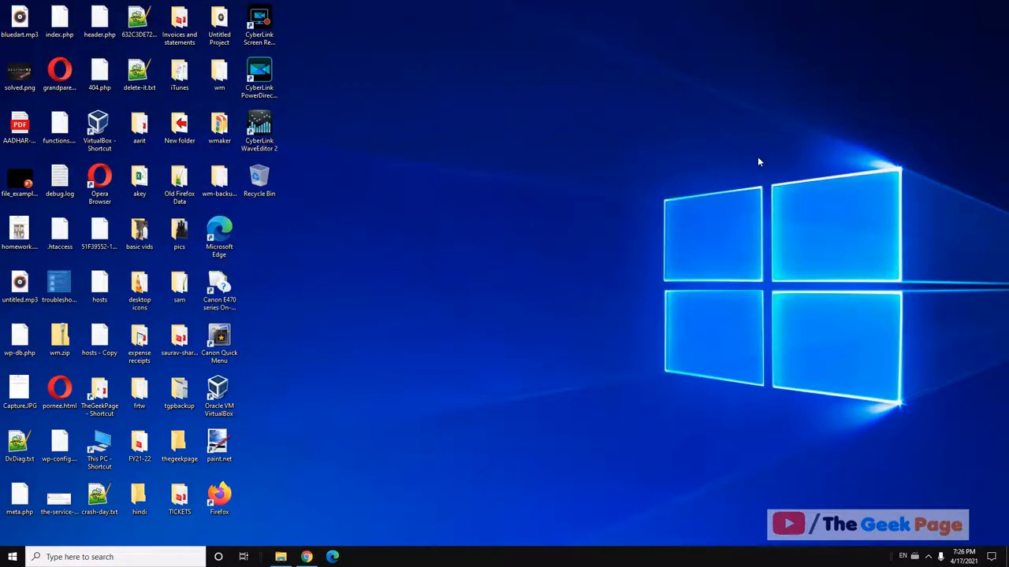